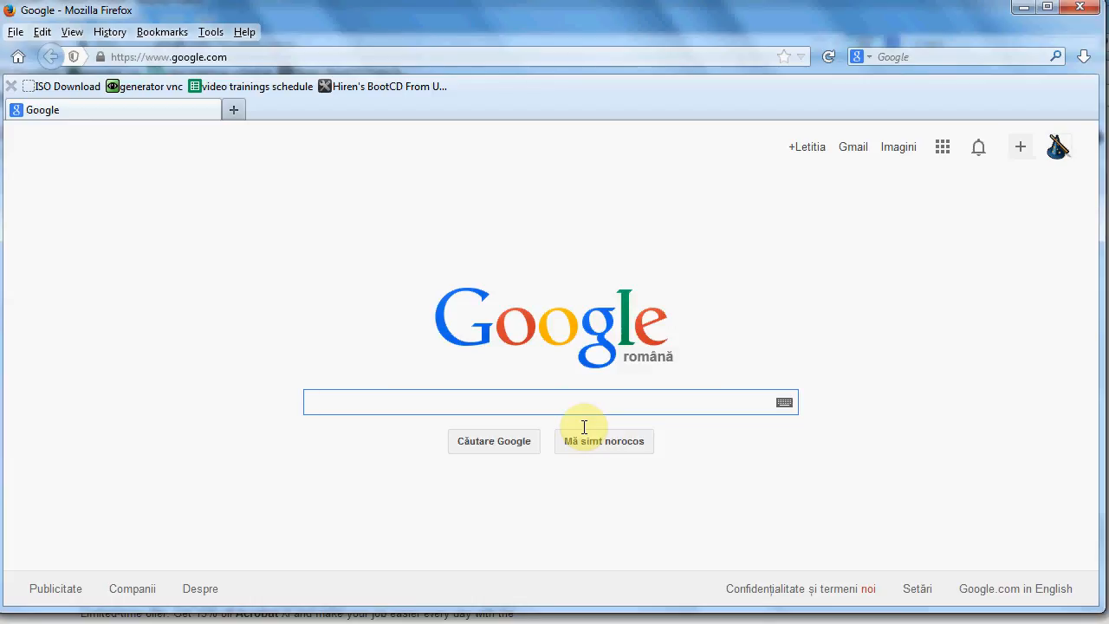
# Search Google for 'adobe reader' and go to Adobe's official Reader download page.
pyautogui.click(551, 402)
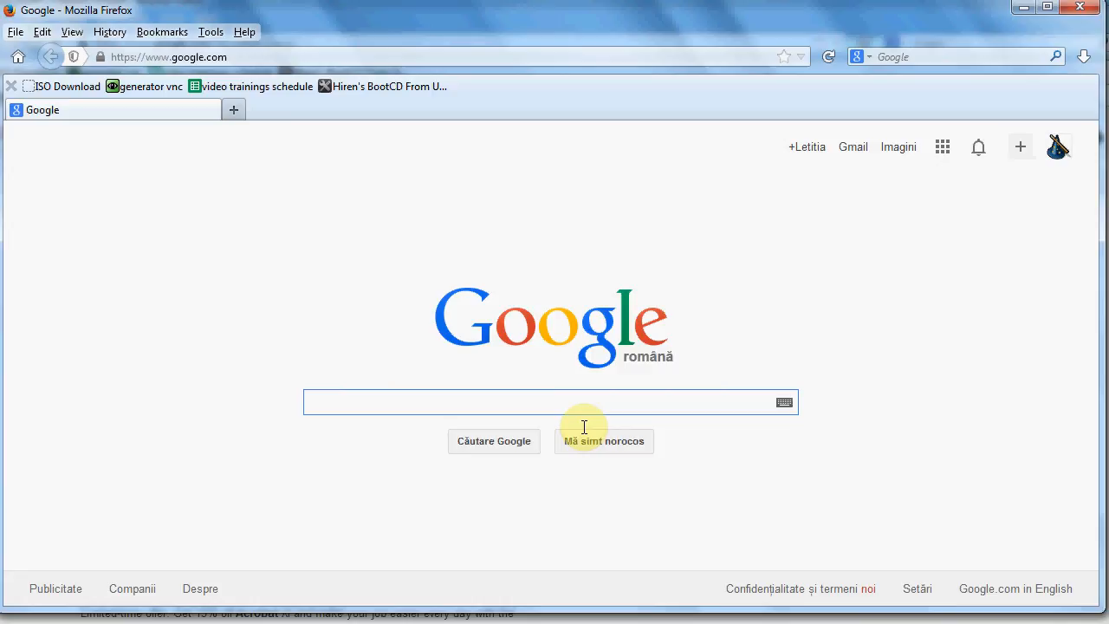
pyautogui.click(551, 402)
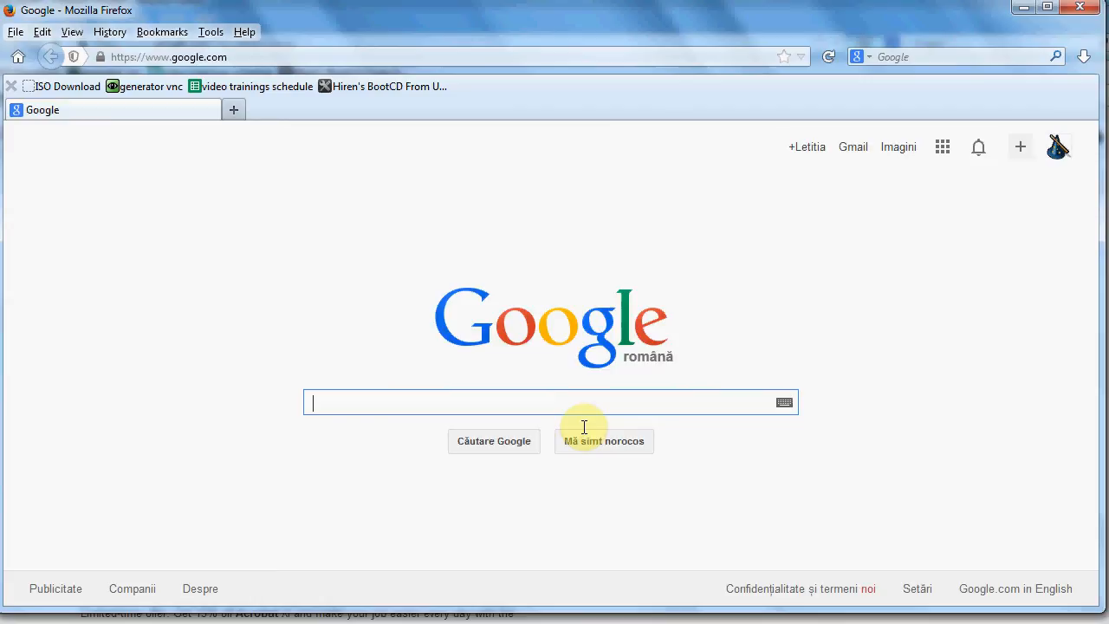
pyautogui.write('adobe reader')
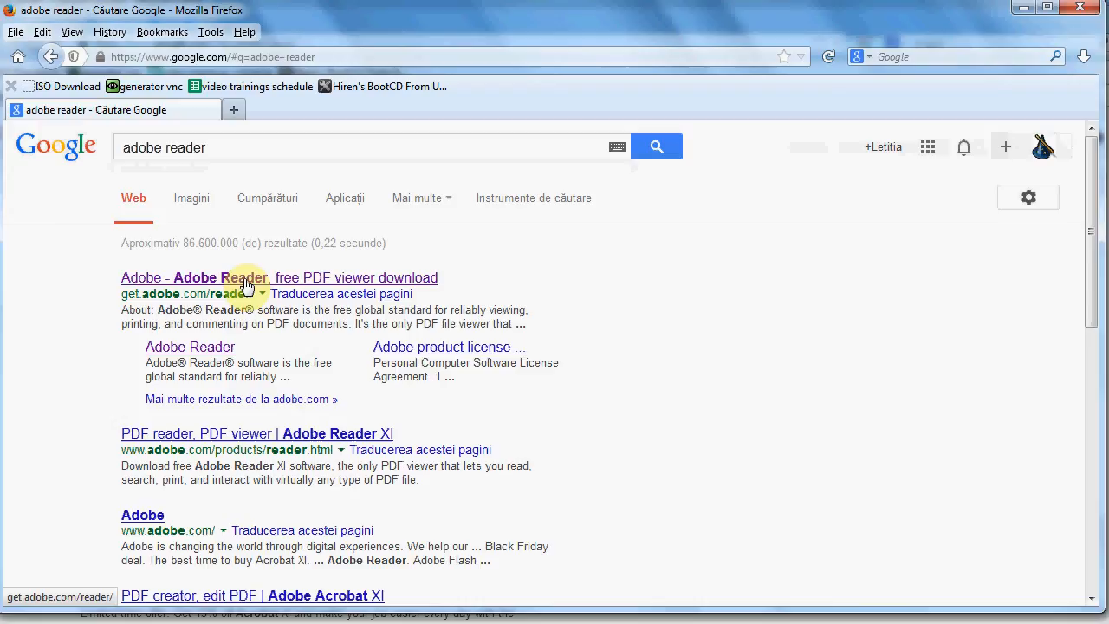
pyautogui.click(246, 277)
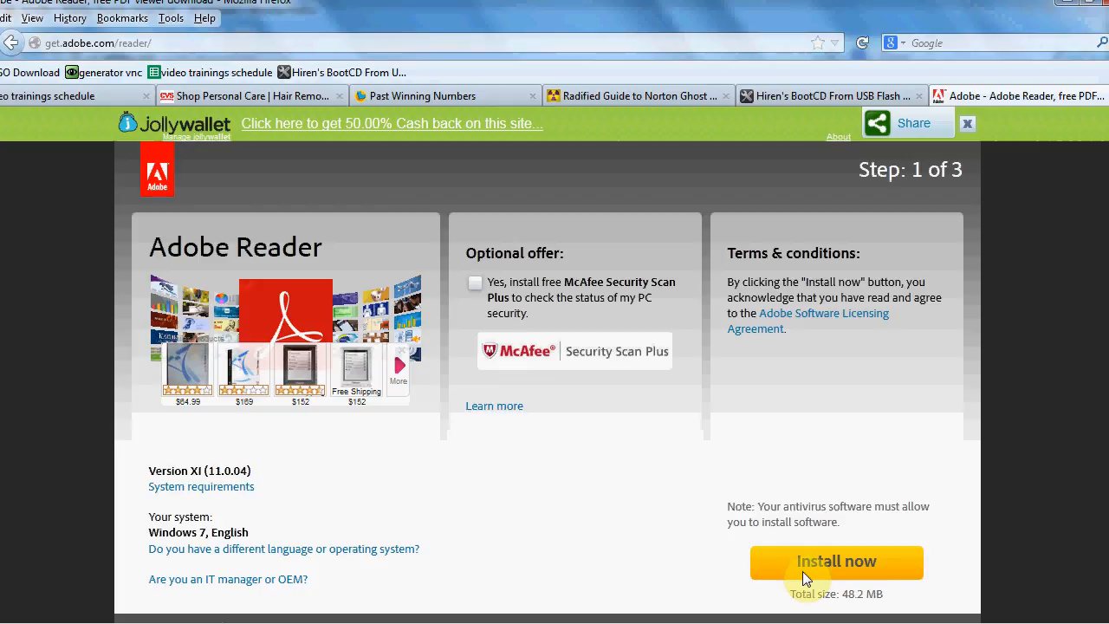
# Start the Install now download and save the installer file to the chosen folder.
pyautogui.click(835, 561)
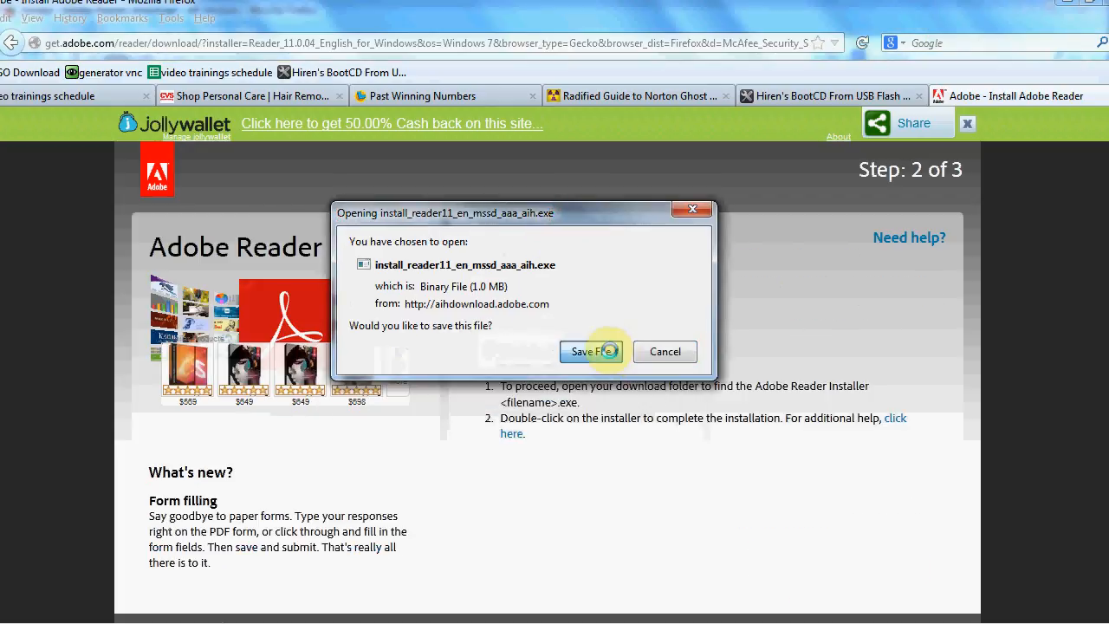
pyautogui.click(587, 350)
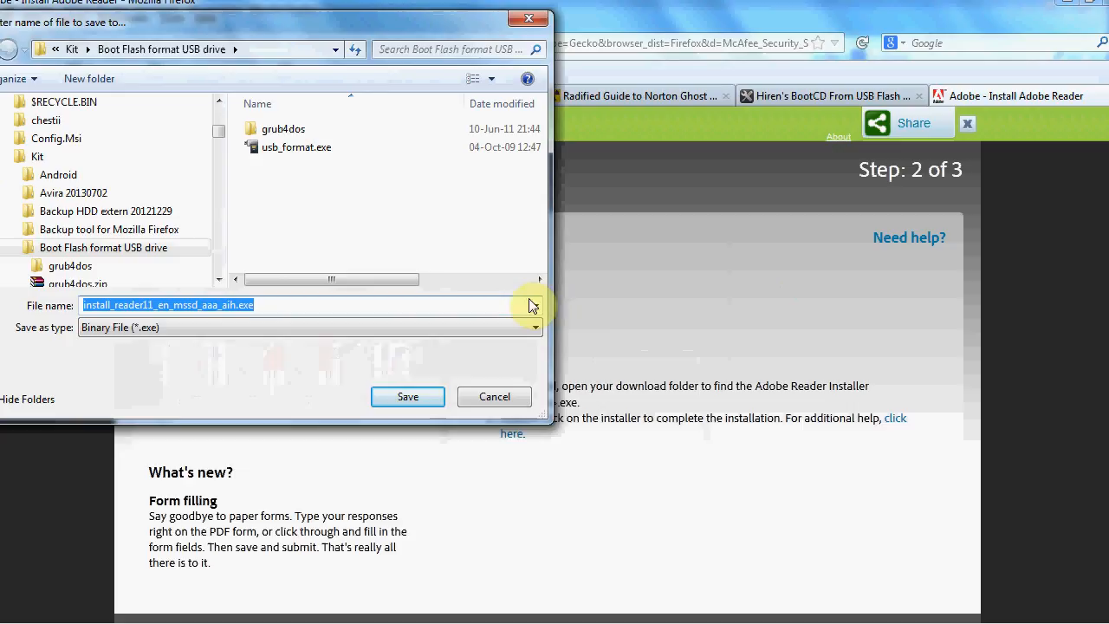
pyautogui.moveTo(474, 267)
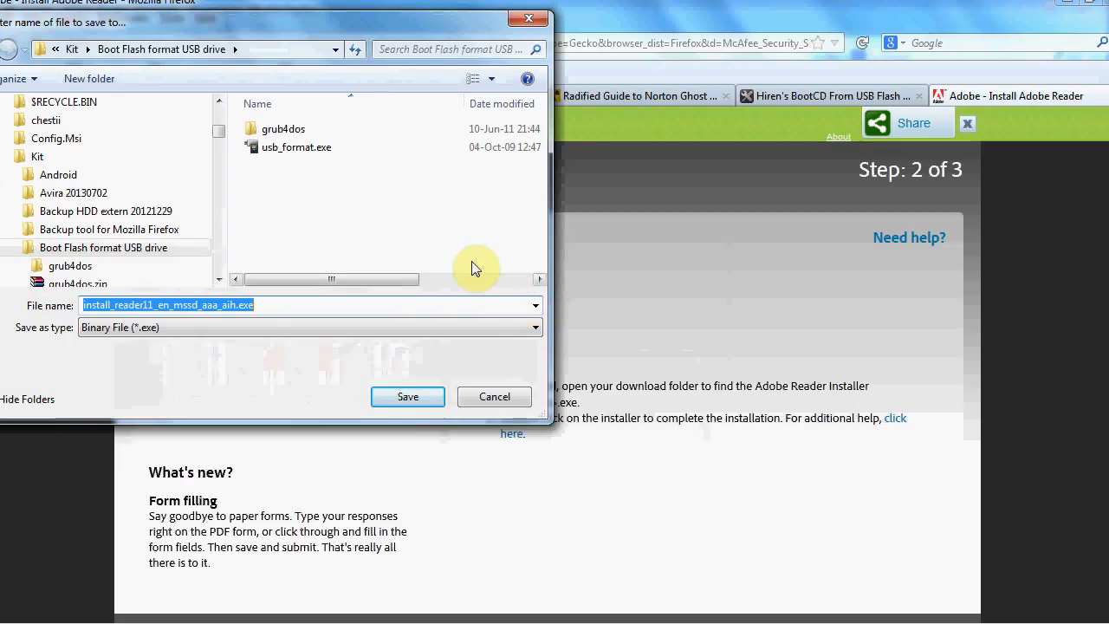
pyautogui.scroll(-3)
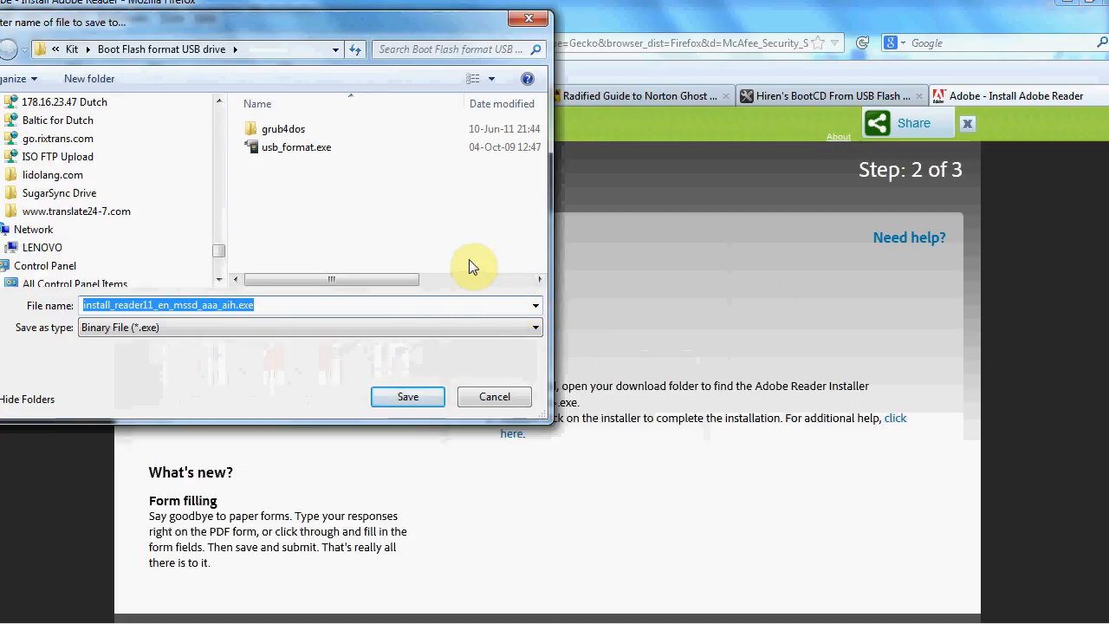
pyautogui.click(407, 395)
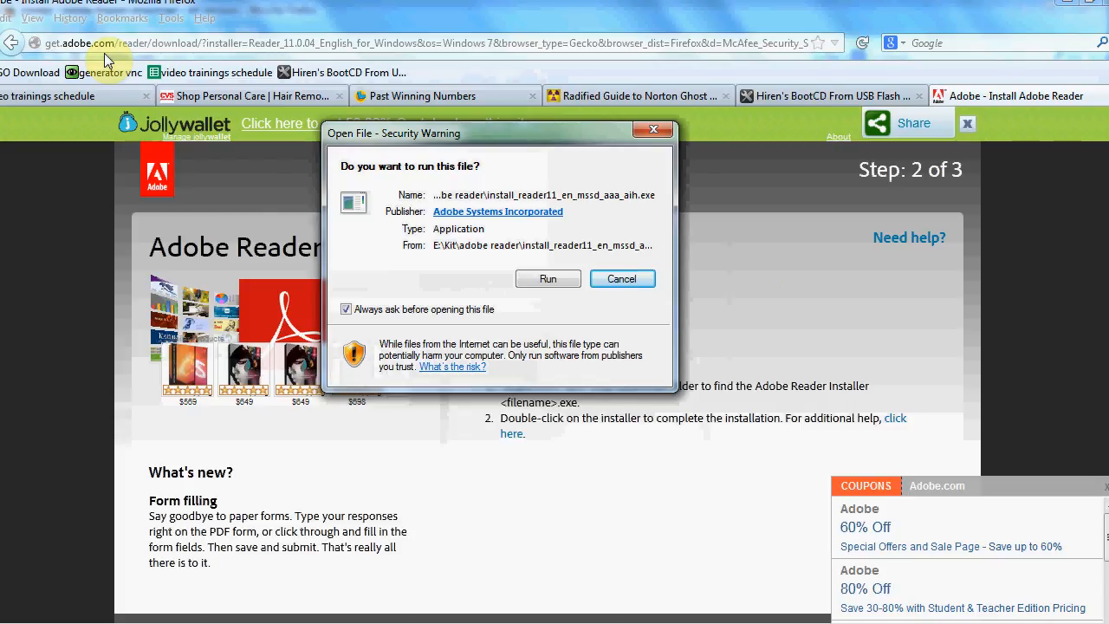
pyautogui.moveTo(93, 65)
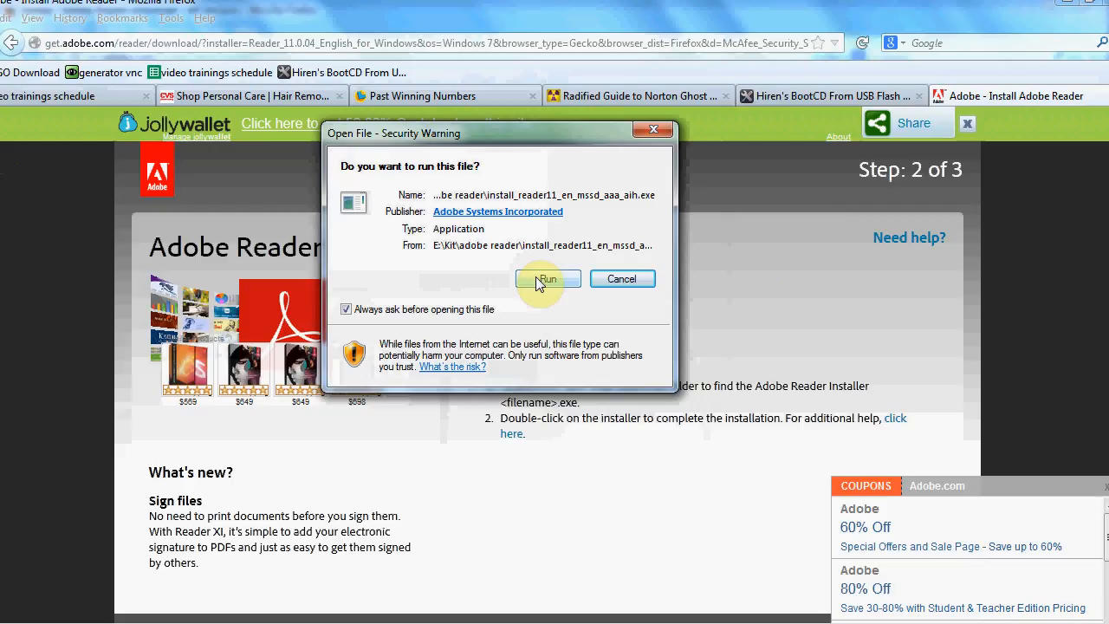
# Allow the downloaded installer to run from the security warning.
pyautogui.click(548, 277)
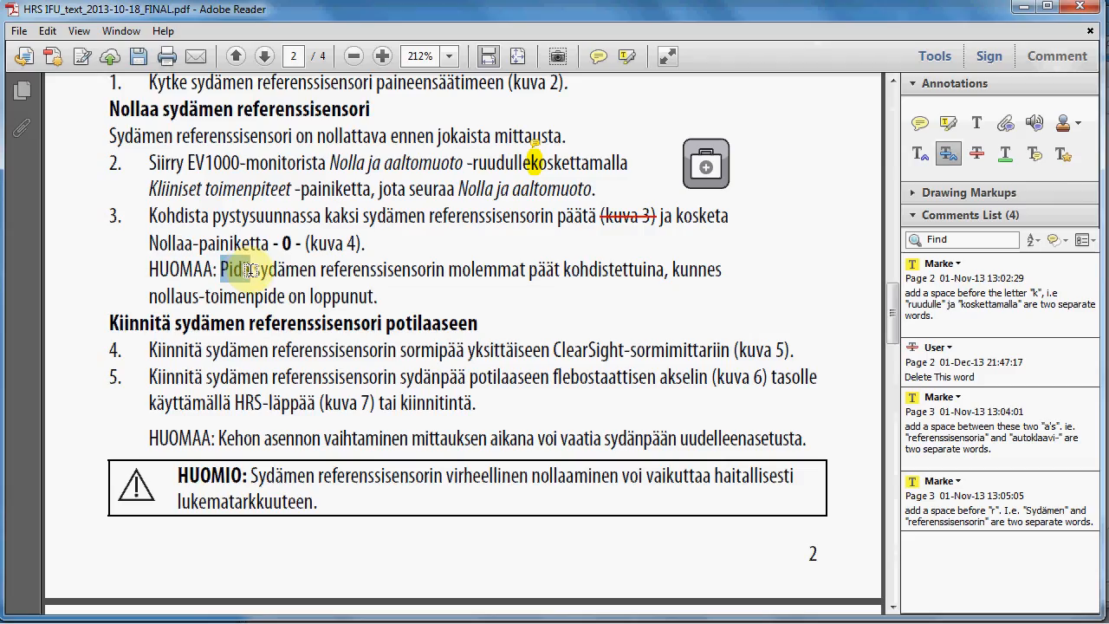
# Mark 'Pidä' with a Replace Text comment noting 'Replace the word with a different'.
pyautogui.click(243, 270)
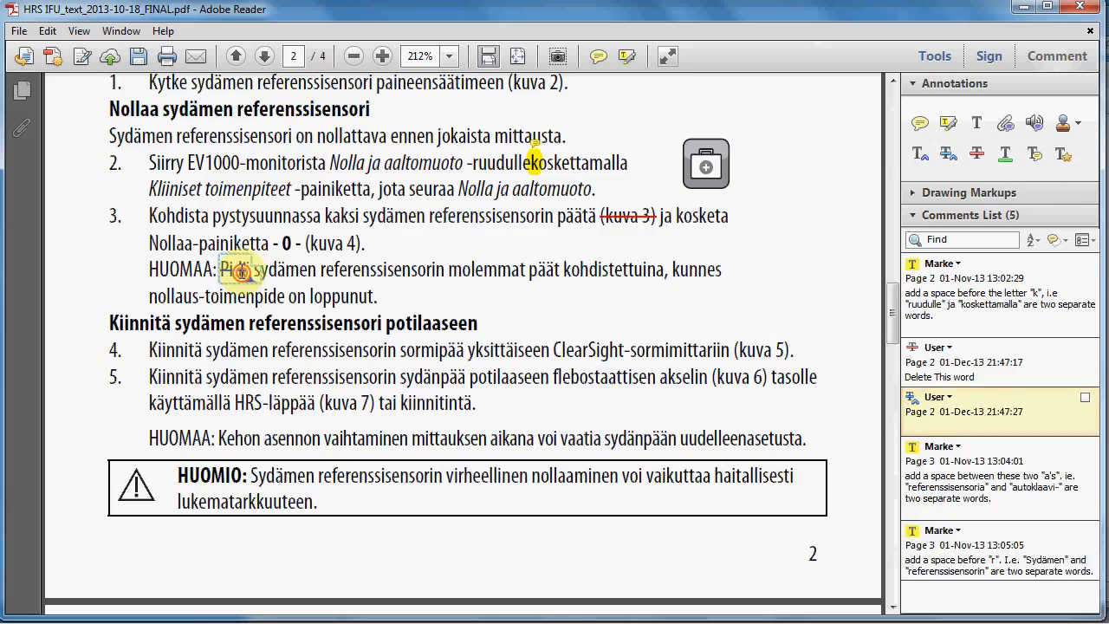
pyautogui.click(245, 270)
pyautogui.write('Replace t')
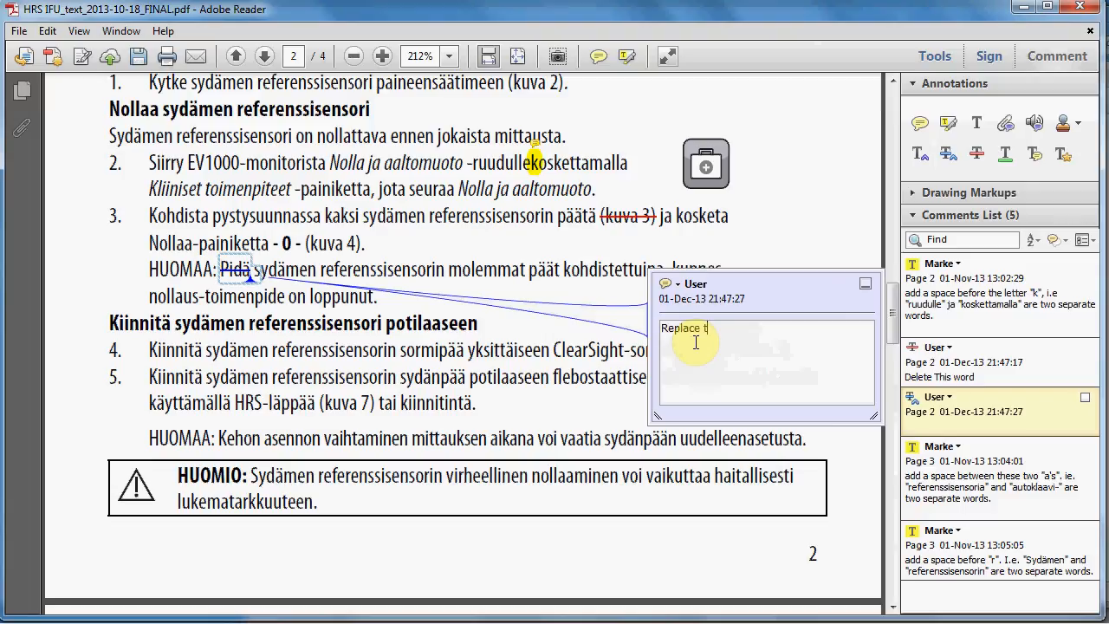
pyautogui.write('he word with a diferent')
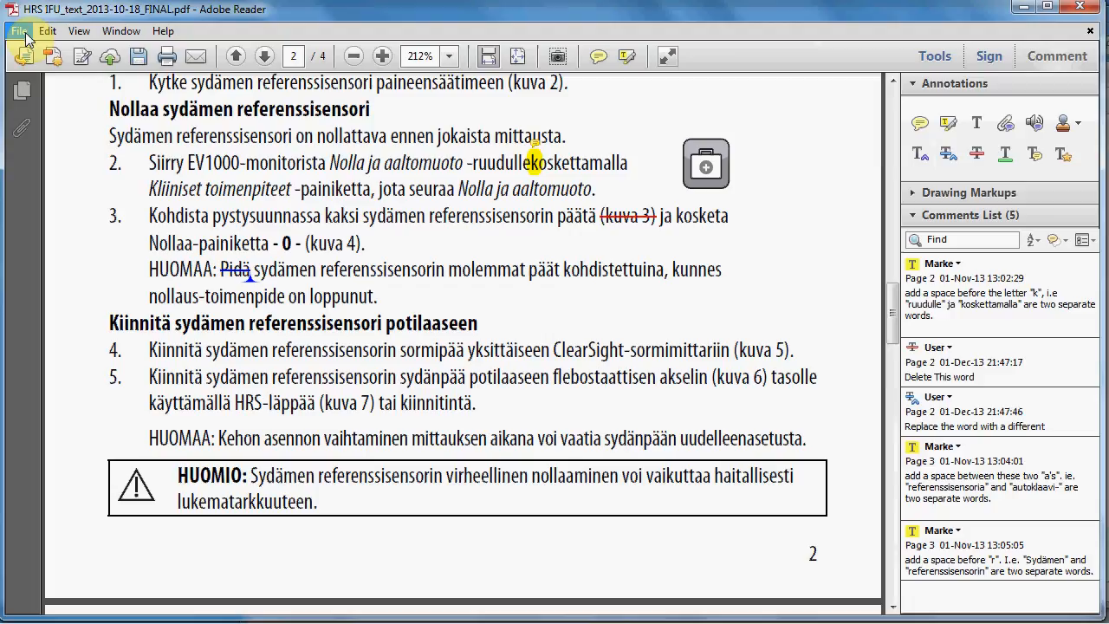
# Save a copy as HRS IFU_text_2013-10-18_FINAL_Proofread.pdf via Save As.
pyautogui.click(18, 31)
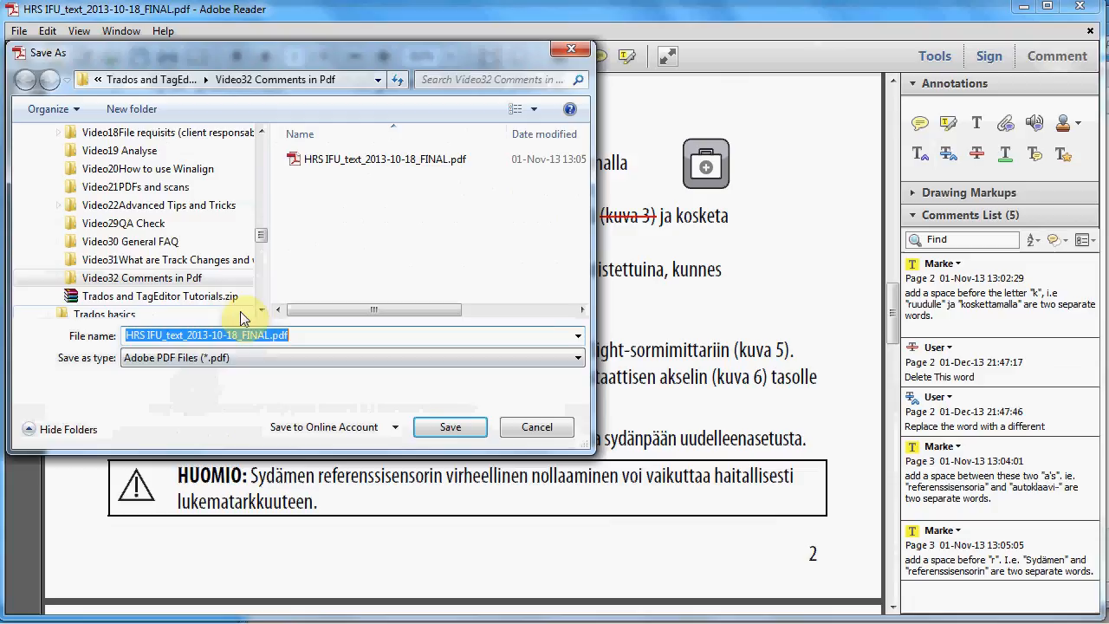
pyautogui.moveTo(329, 270)
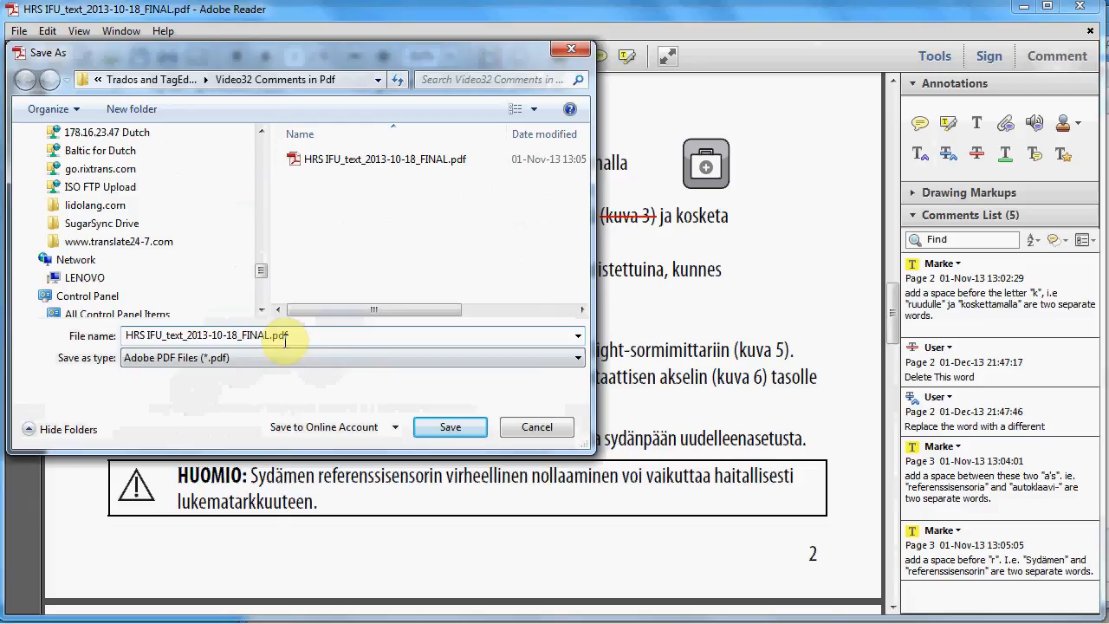
pyautogui.click(450, 426)
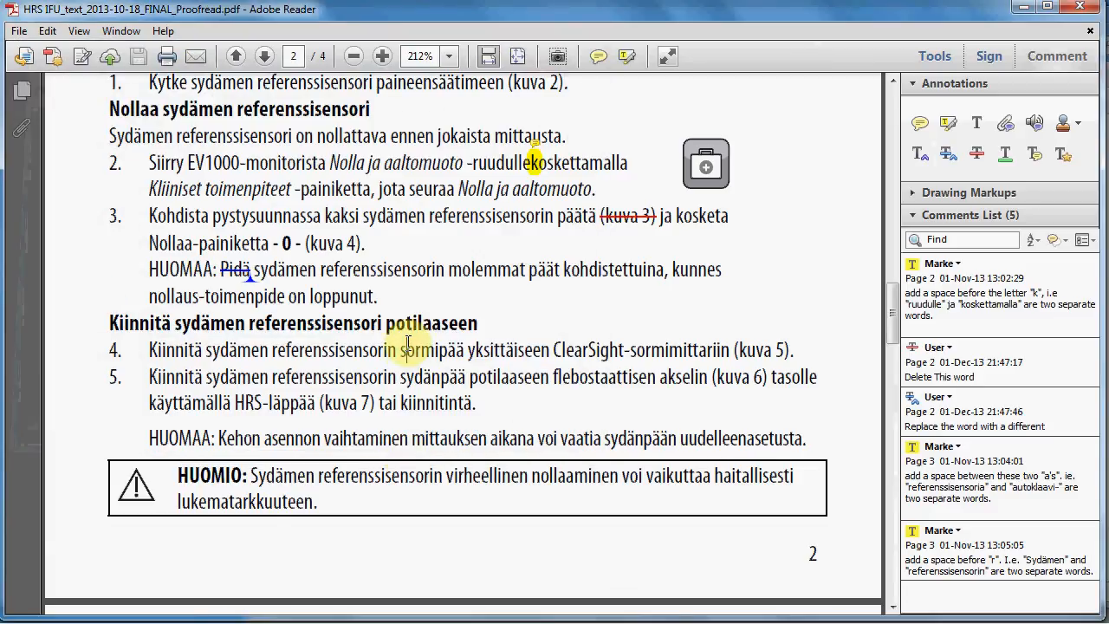